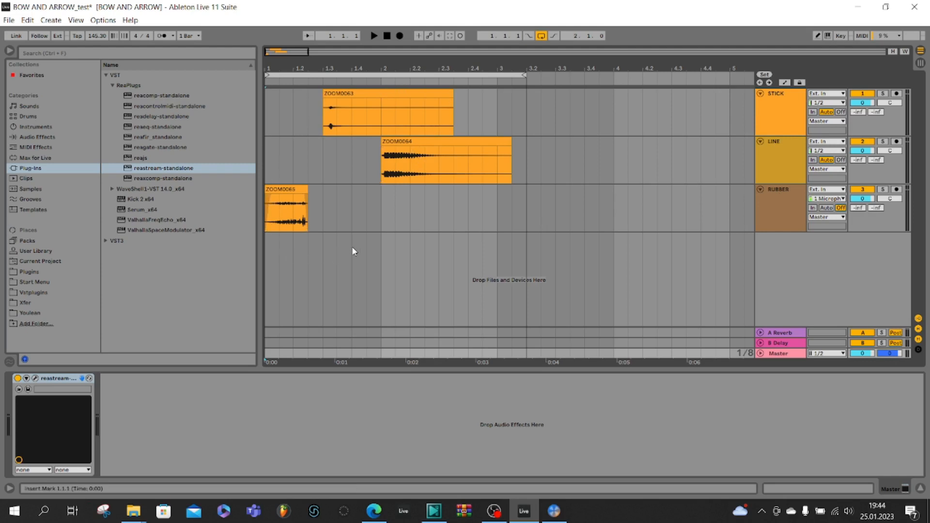
mouse_move(363, 251)
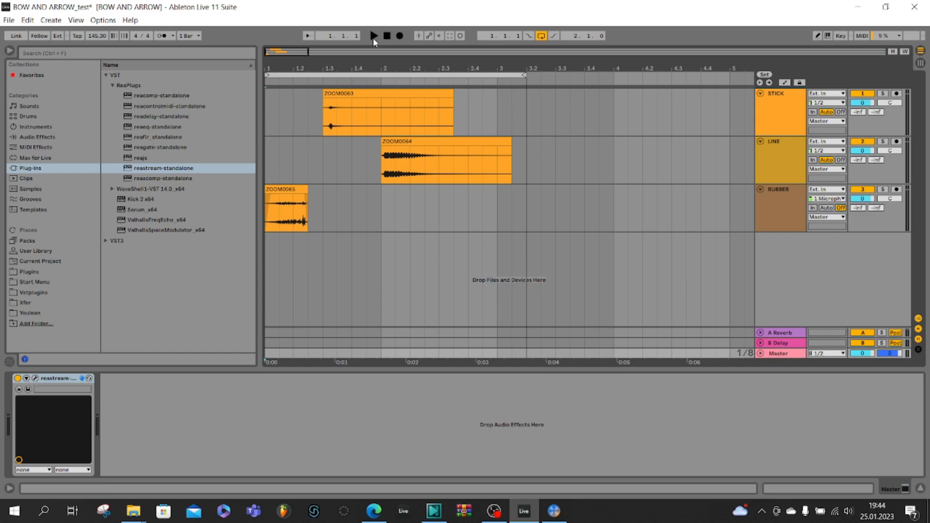
Step: Play the arrangement briefly and stop to hear the STICK, LINE and RUBBER clips
left_click(373, 35)
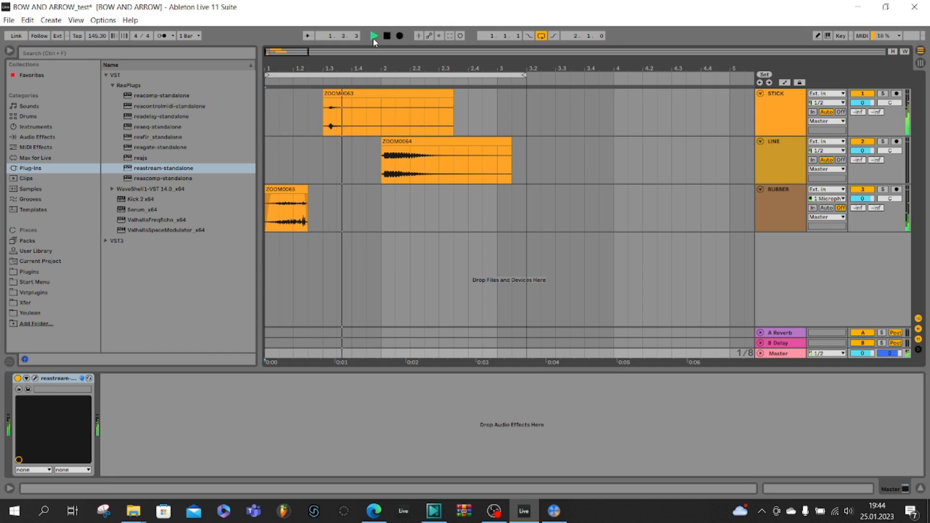
left_click(373, 35)
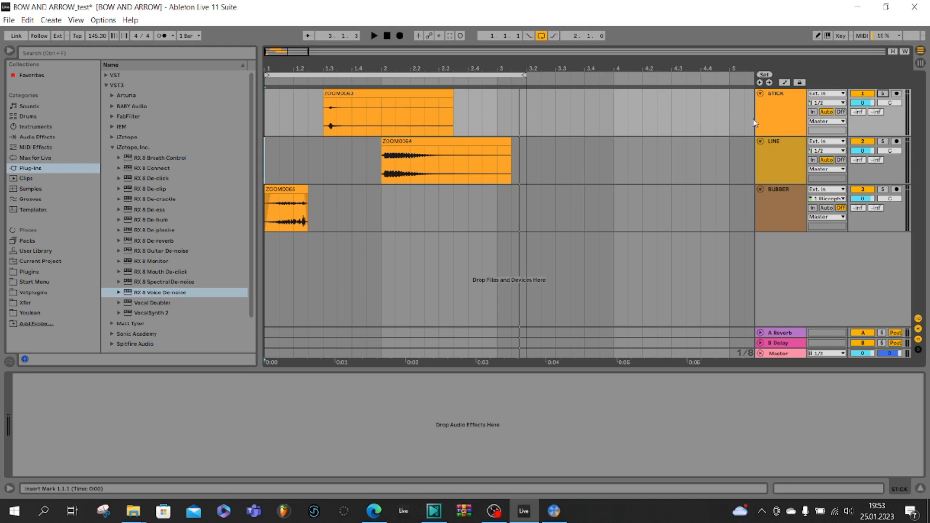
Step: Load RX 8 Voice De-noise onto STICK and set its reduction to 19 dB
left_click(882, 93)
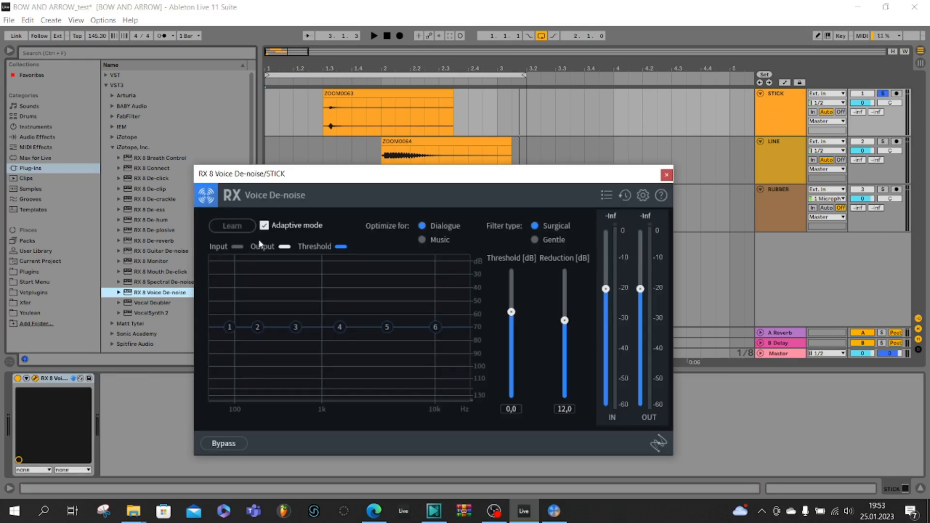
mouse_move(265, 230)
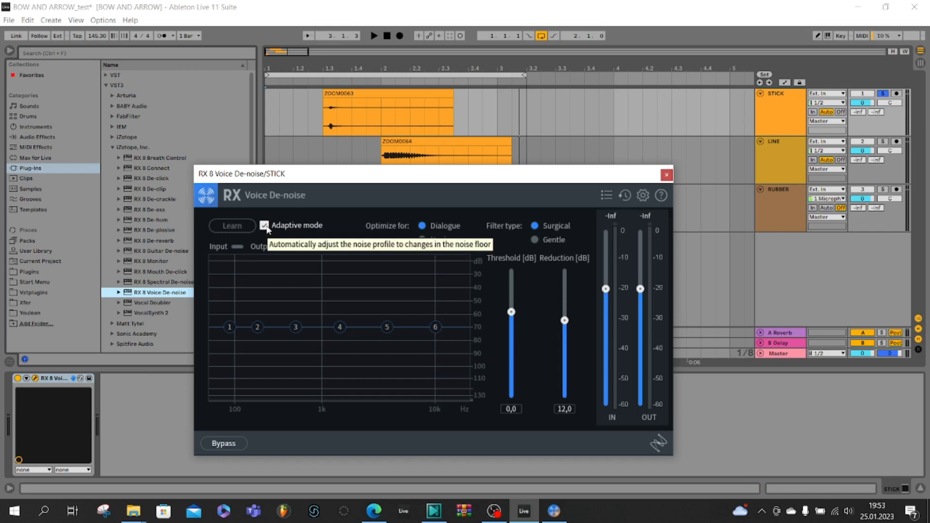
mouse_move(374, 35)
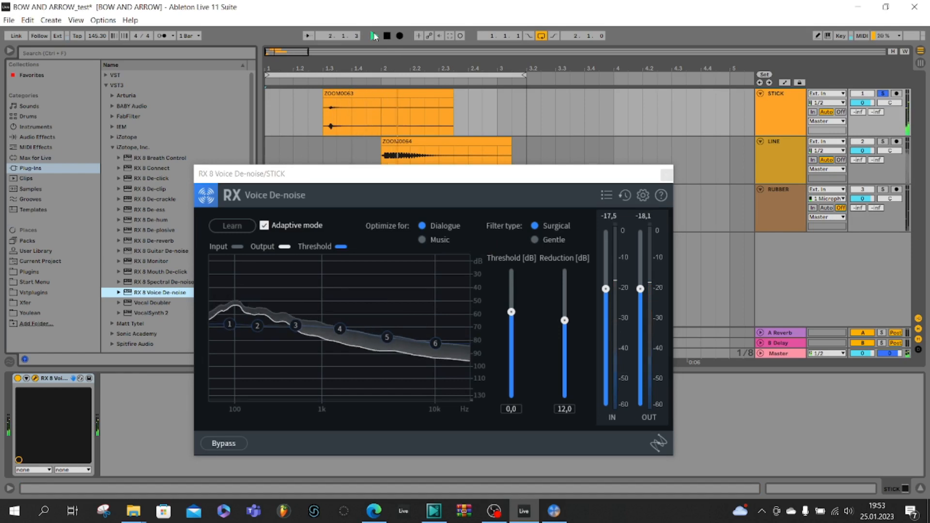
left_click(373, 35)
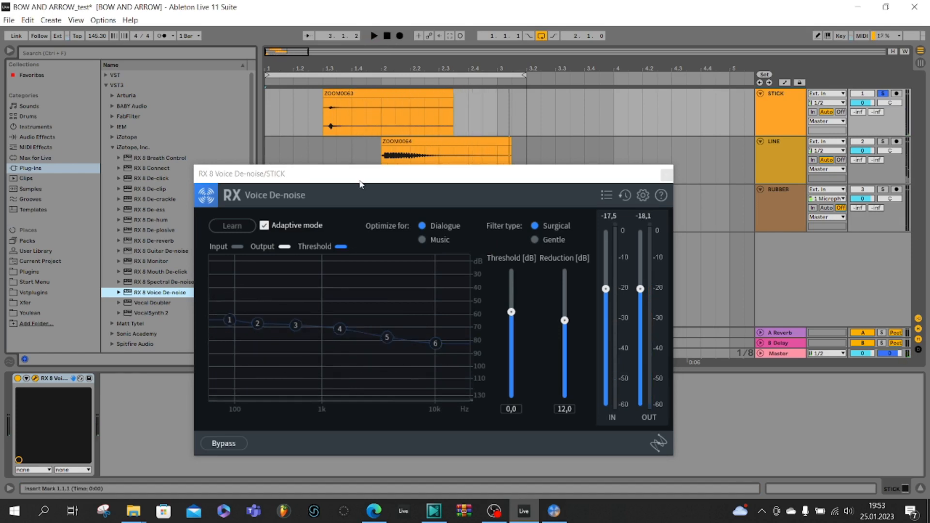
mouse_move(364, 337)
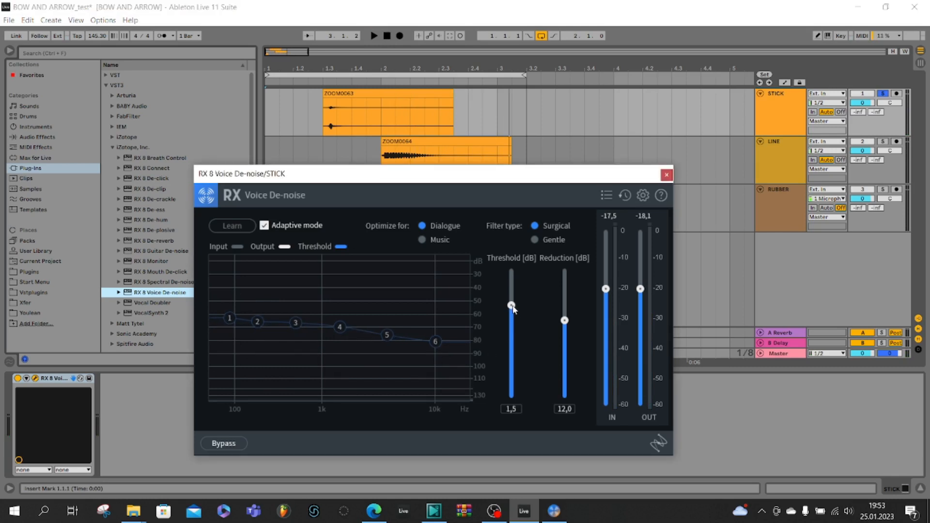
left_click_drag(512, 306, 511, 297)
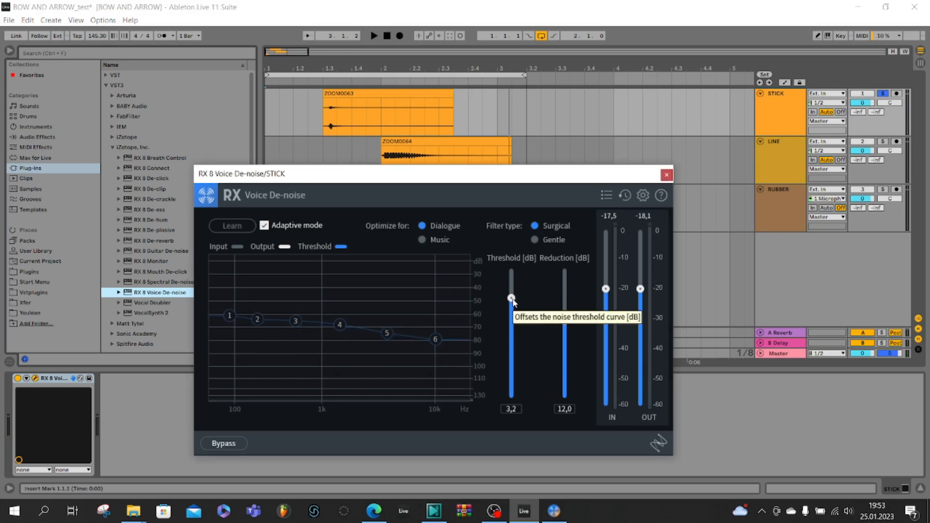
left_click_drag(511, 298, 511, 301)
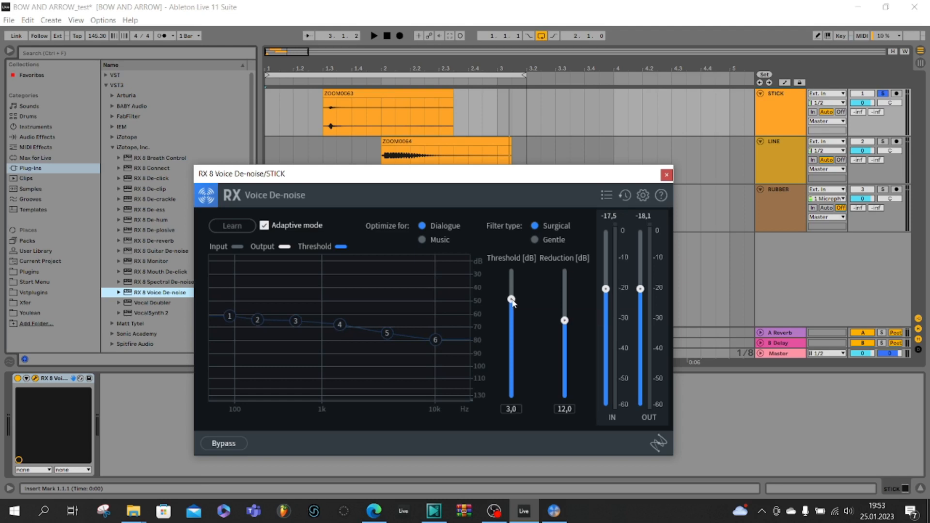
mouse_move(563, 313)
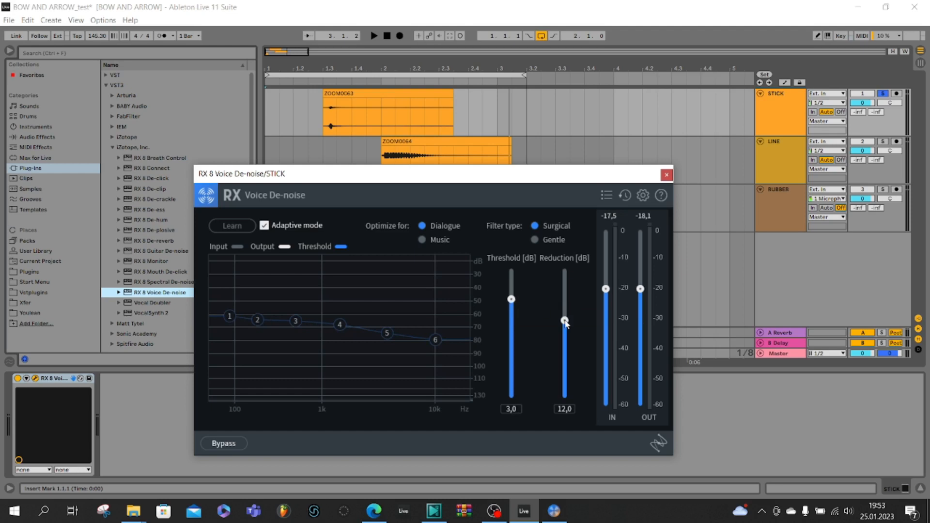
left_click_drag(563, 324, 564, 291)
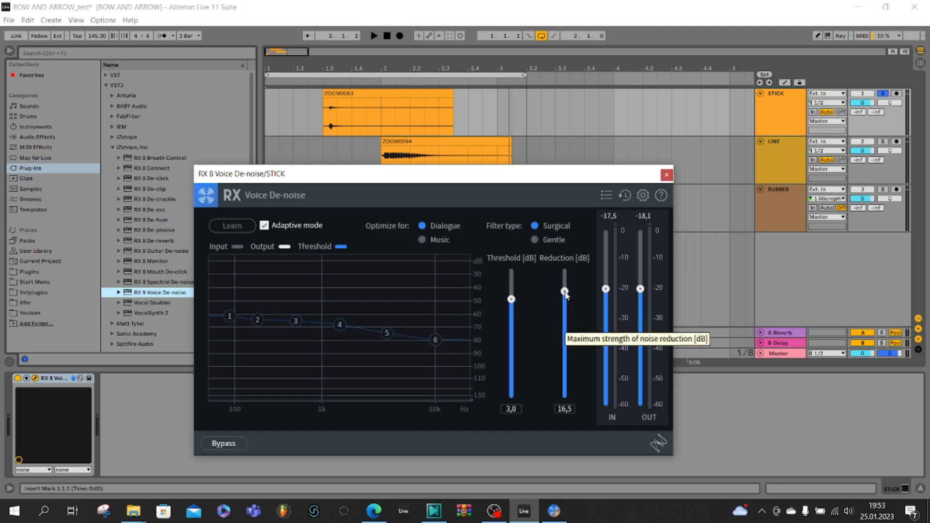
left_click_drag(564, 300, 564, 276)
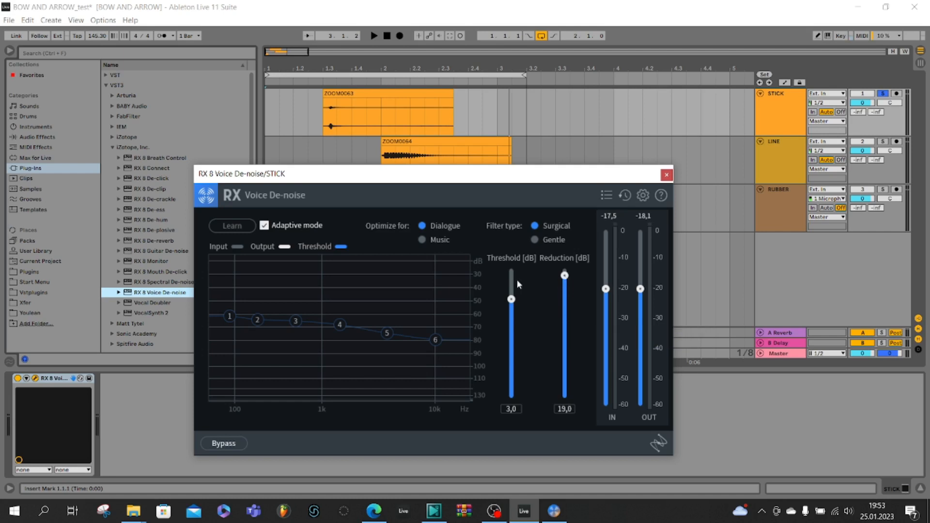
mouse_move(520, 381)
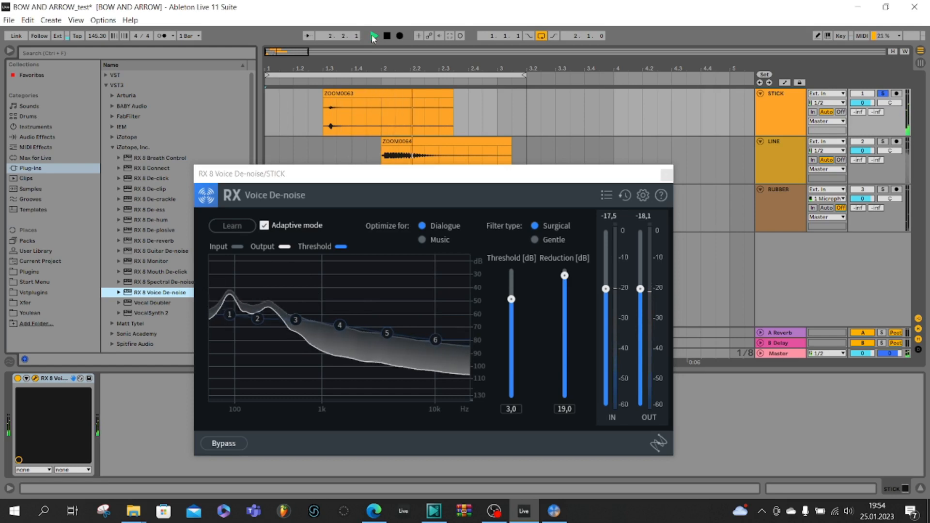
Step: Raise the Voice De-noise threshold on STICK to about 6.3 dB
left_click(373, 35)
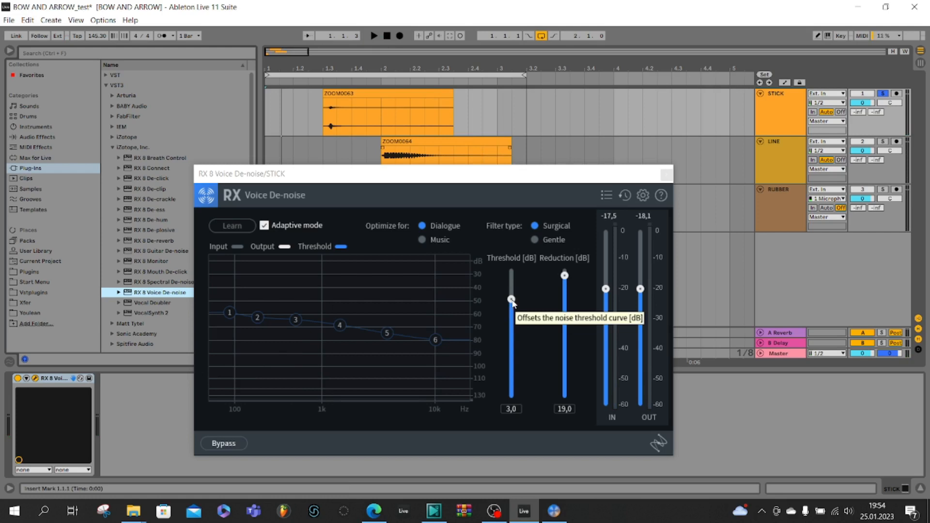
left_click_drag(512, 300, 511, 291)
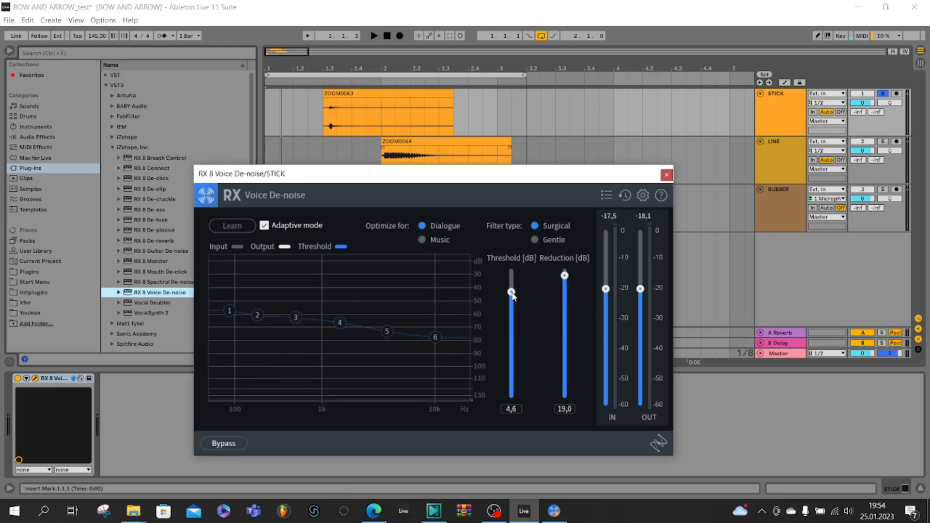
left_click_drag(511, 291, 511, 288)
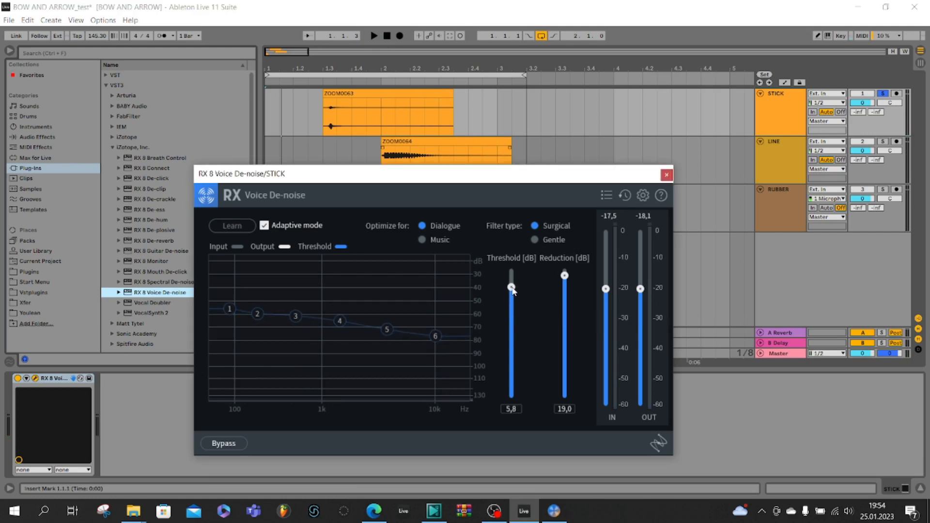
left_click_drag(511, 289, 512, 285)
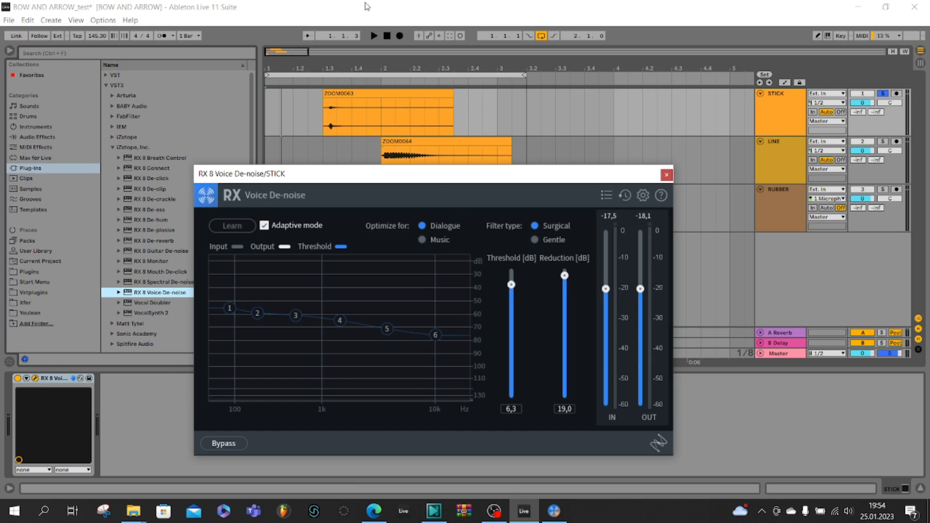
Step: Audition the de-noised STICK clip over several play and stop passes
left_click(374, 35)
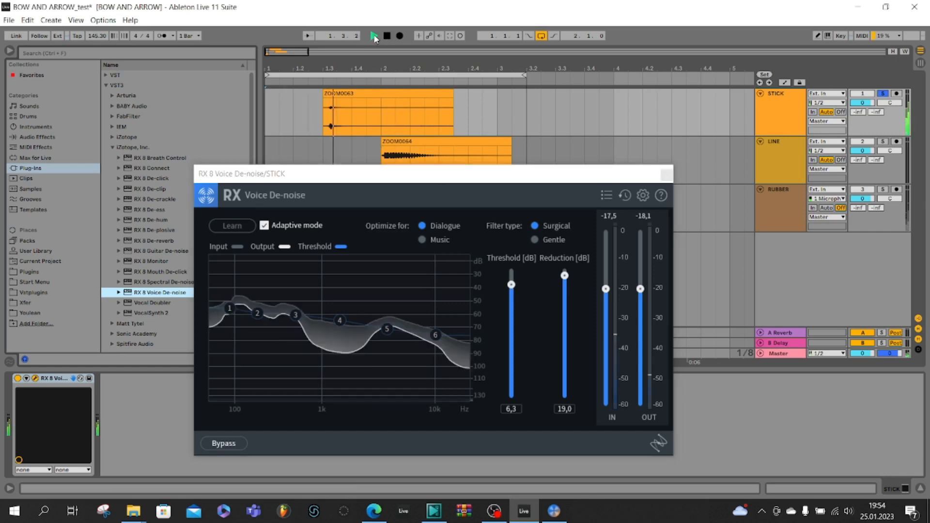
left_click(373, 35)
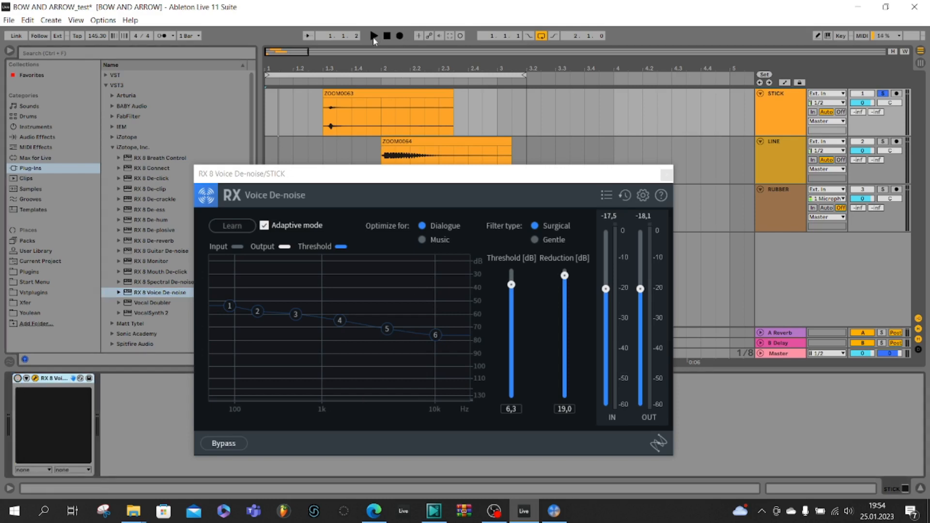
left_click(372, 35)
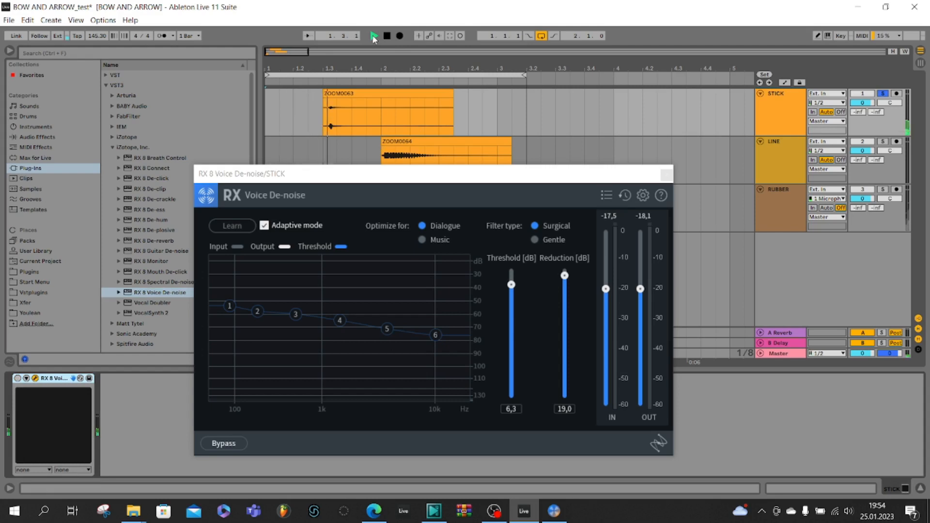
left_click(373, 36)
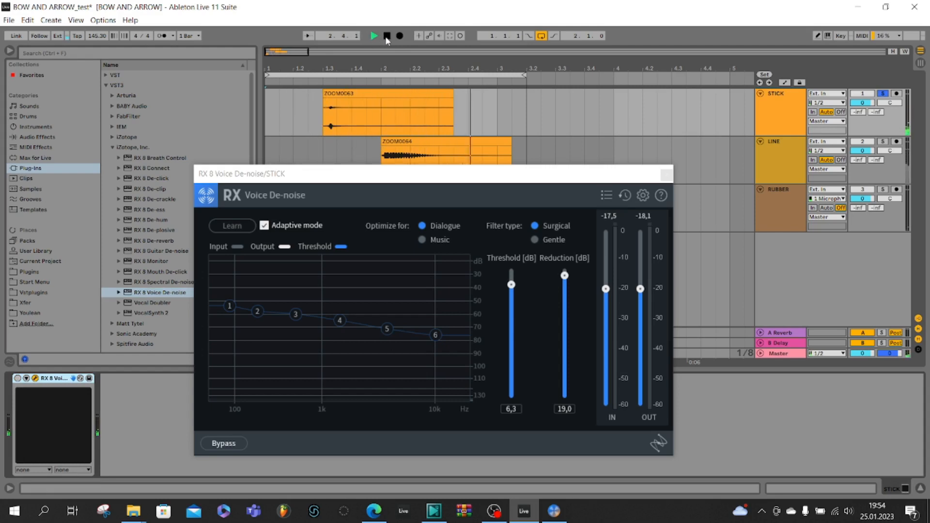
left_click(374, 35)
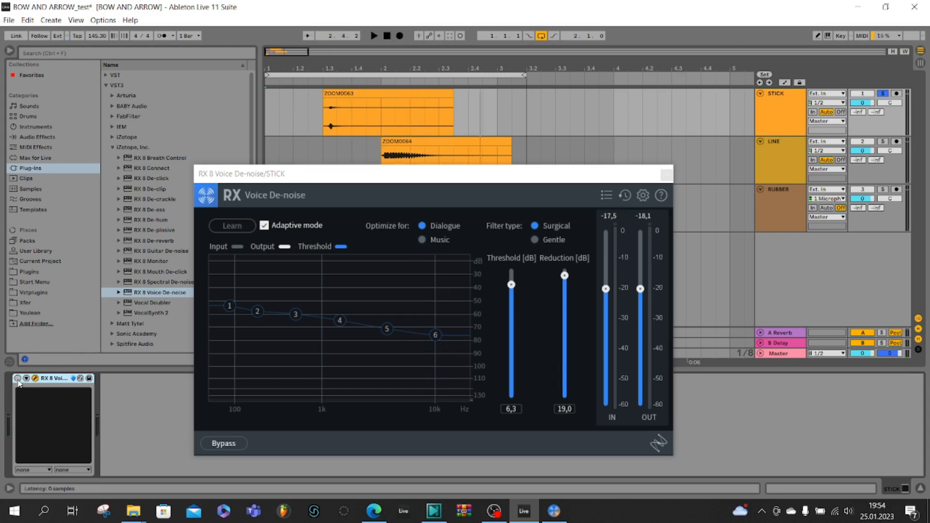
left_click(373, 35)
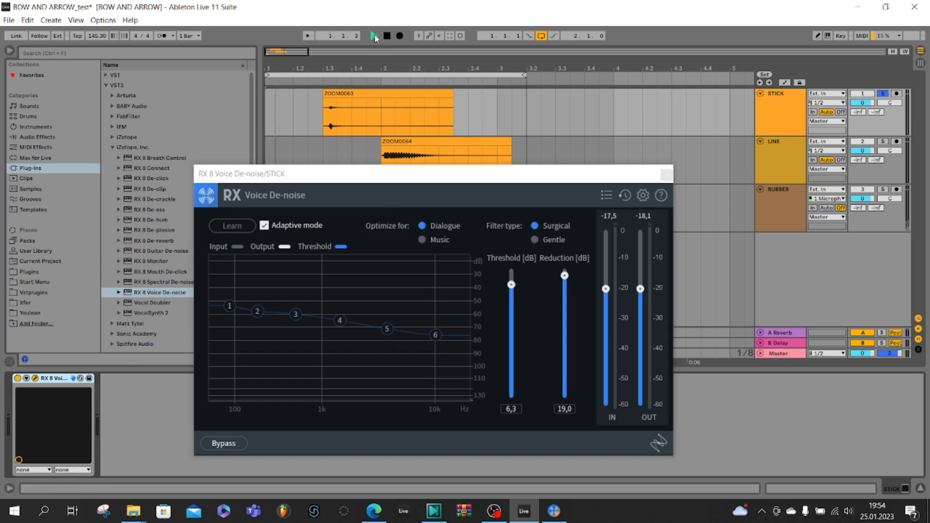
left_click(374, 35)
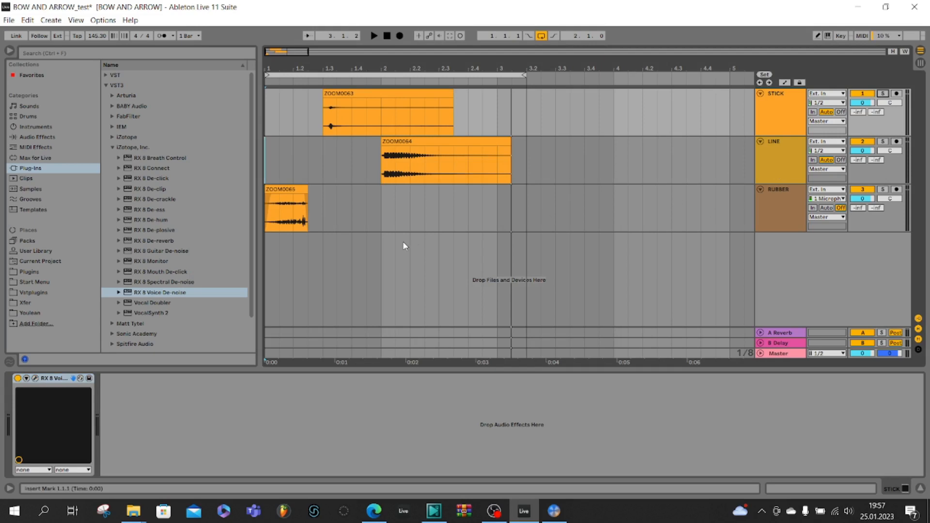
Step: Open LINE's Voice De-noise, set its threshold to 7 dB while playing, and close it
double_click(161, 293)
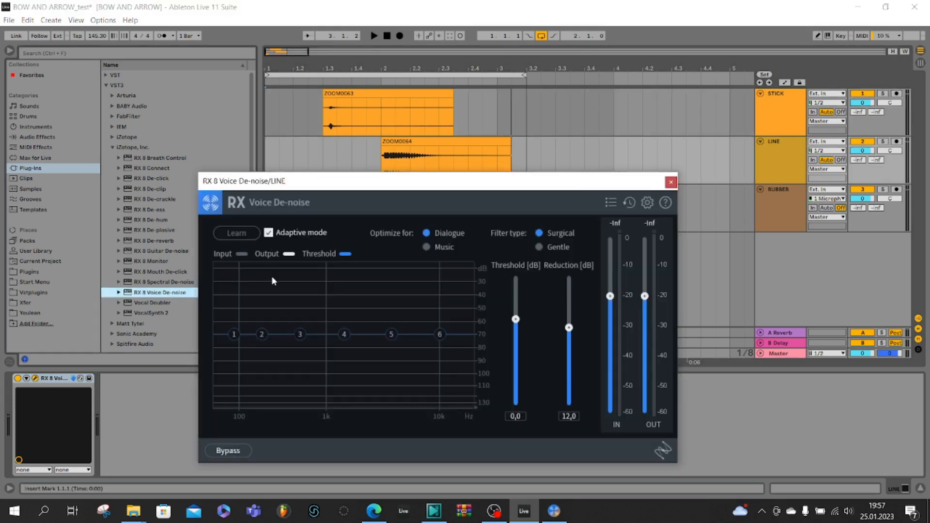
left_click(373, 35)
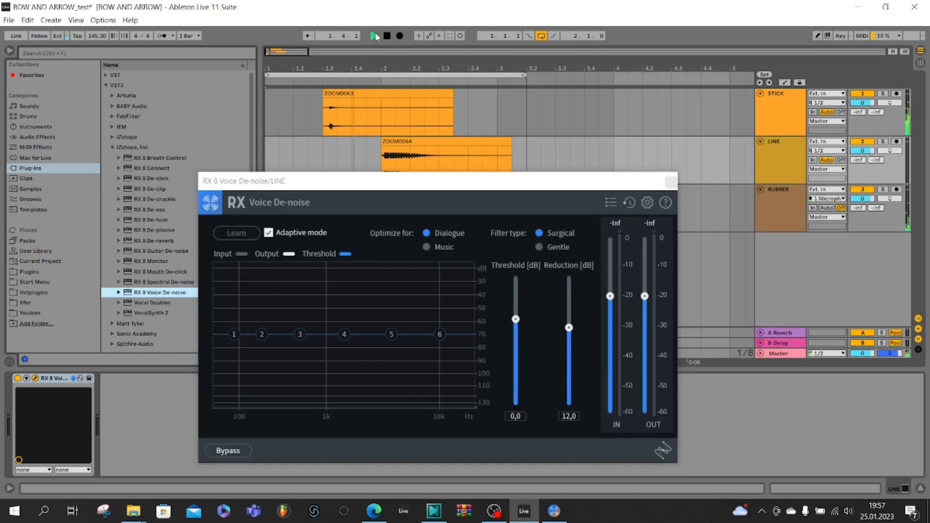
left_click_drag(515, 319, 515, 289)
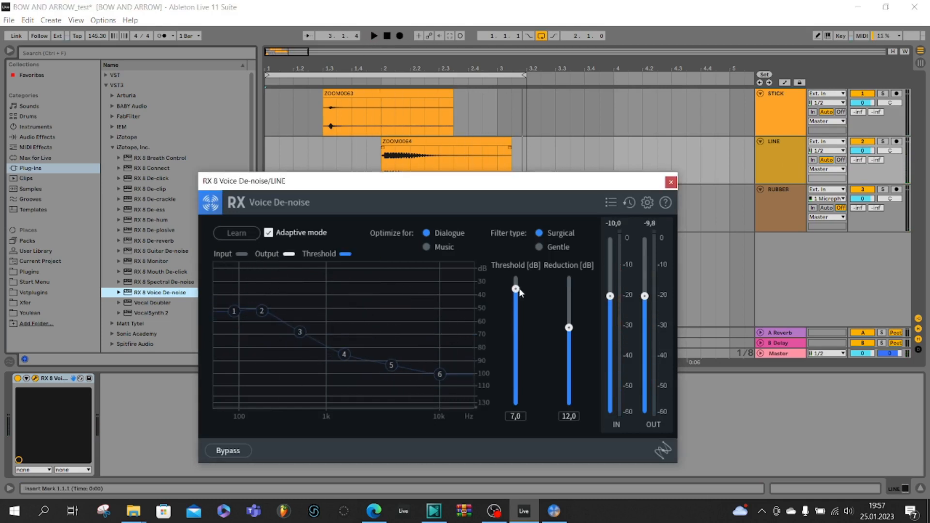
left_click(670, 182)
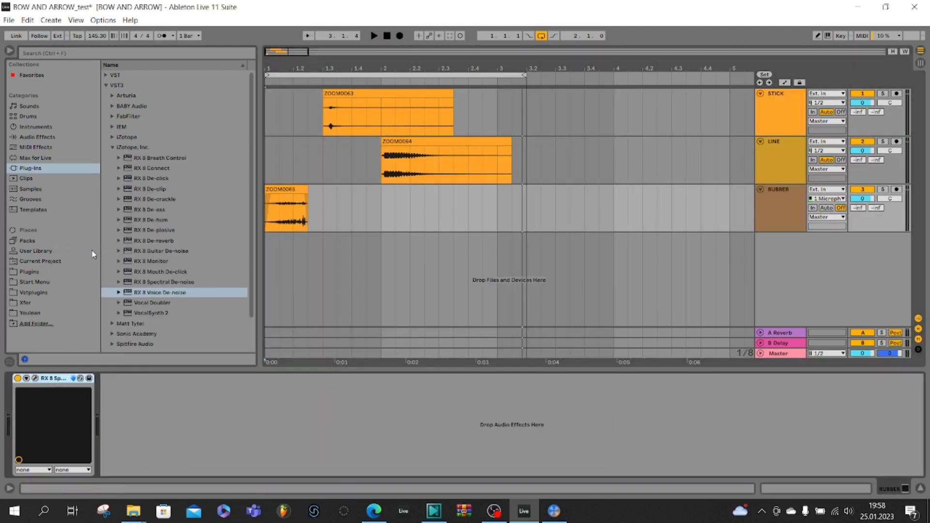
Step: Adjust RUBBER's Voice De-noise with playback, then close the VocalSynth 2 window
double_click(160, 292)
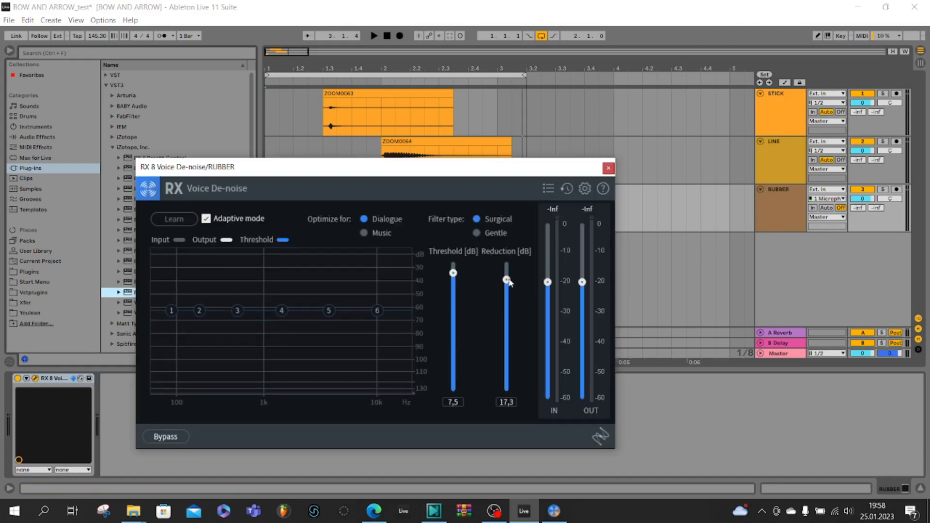
left_click(373, 36)
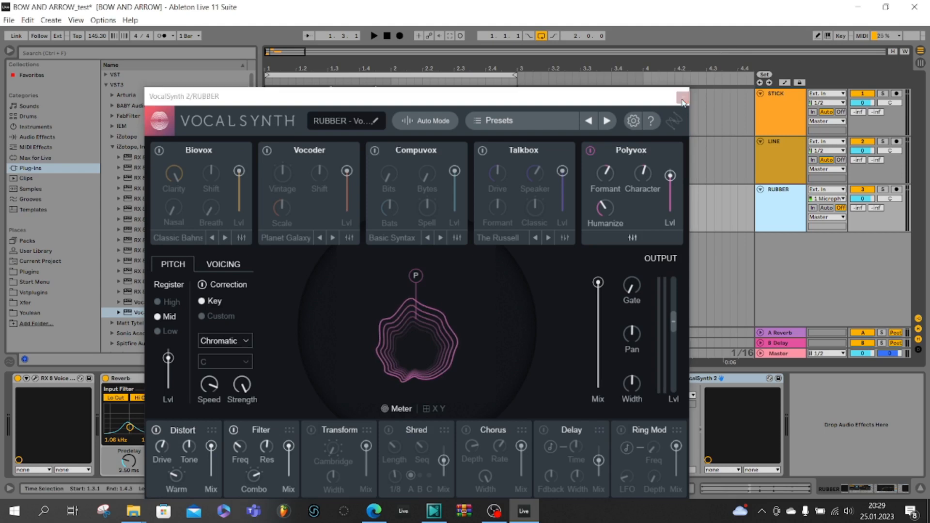
left_click(681, 97)
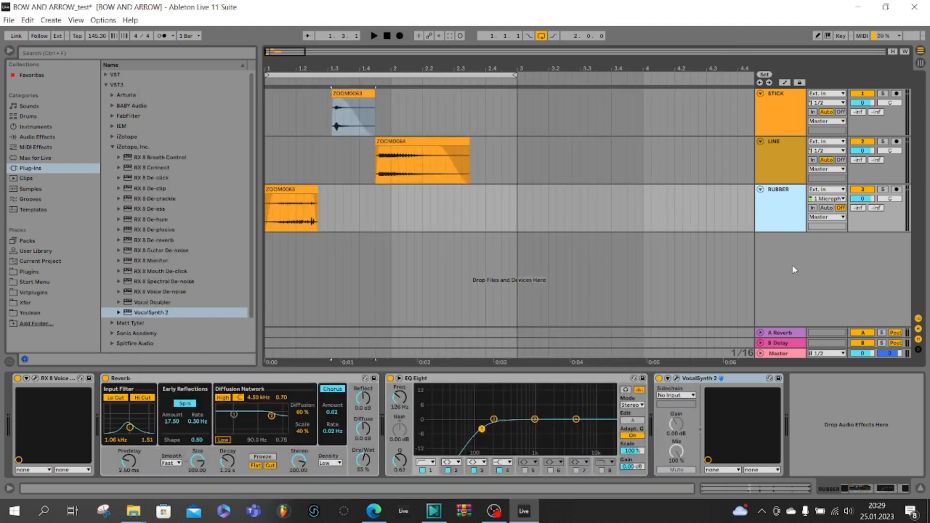
Step: Set the new audio track's input to Resampling, arm it, and start recording
left_click(824, 237)
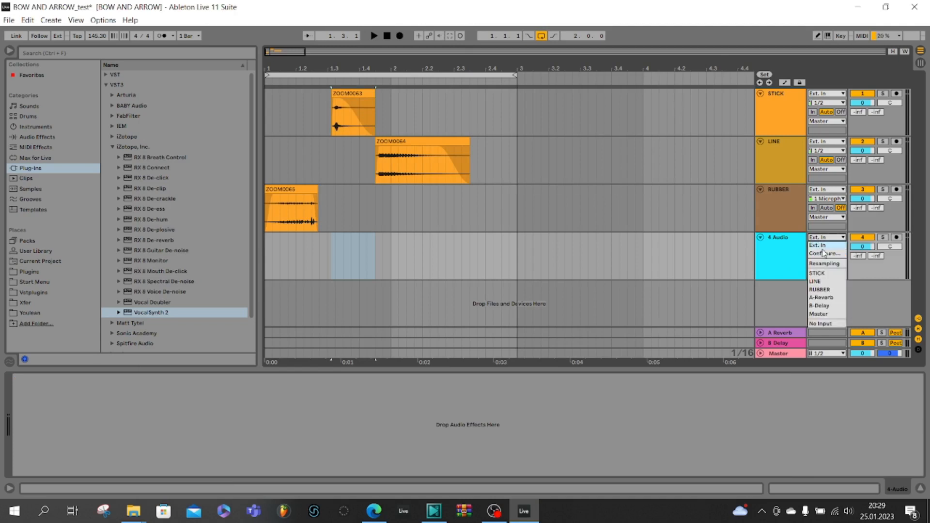
left_click(824, 264)
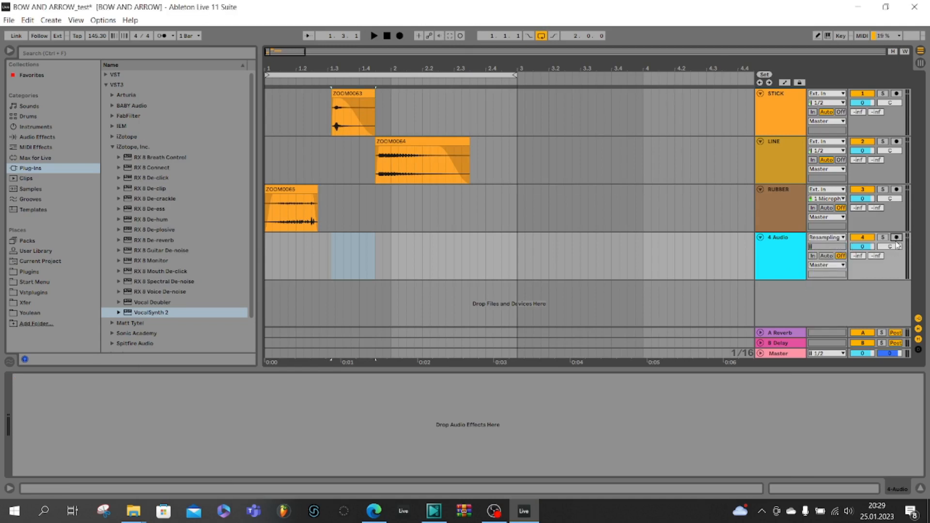
left_click(896, 238)
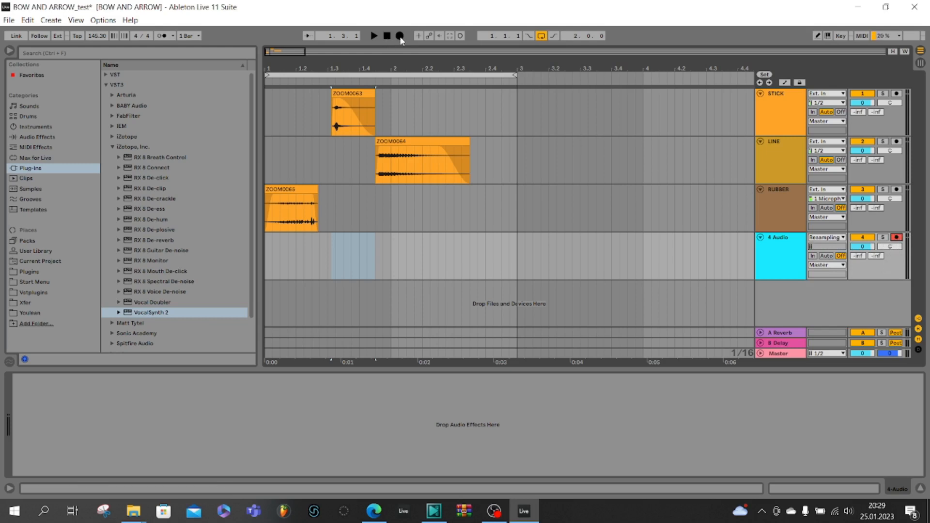
left_click(373, 35)
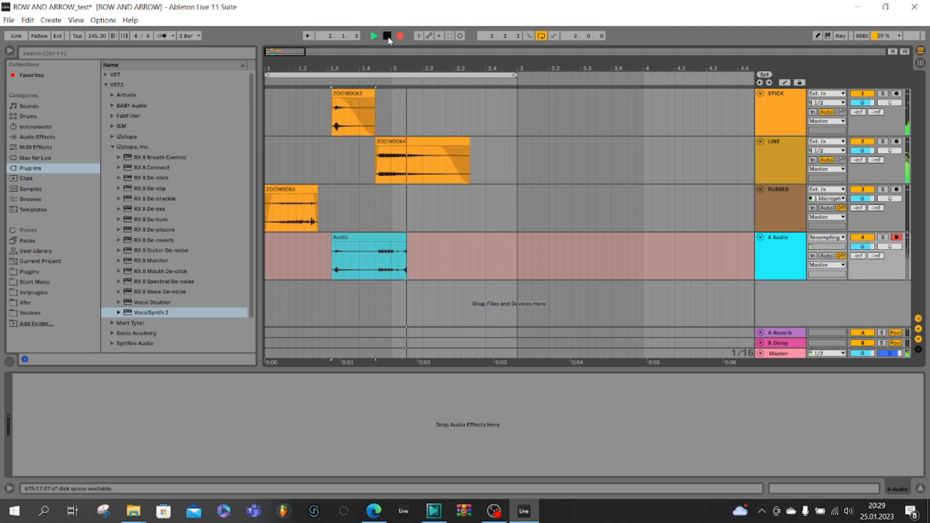
Step: Delete the first take, re-record from the start, and play back the Audio 2 clip
right_click(368, 256)
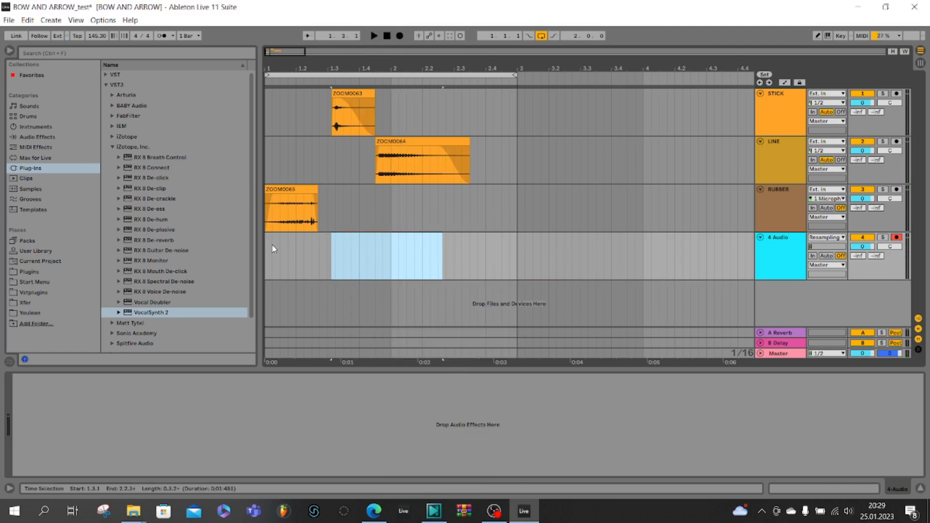
left_click(373, 35)
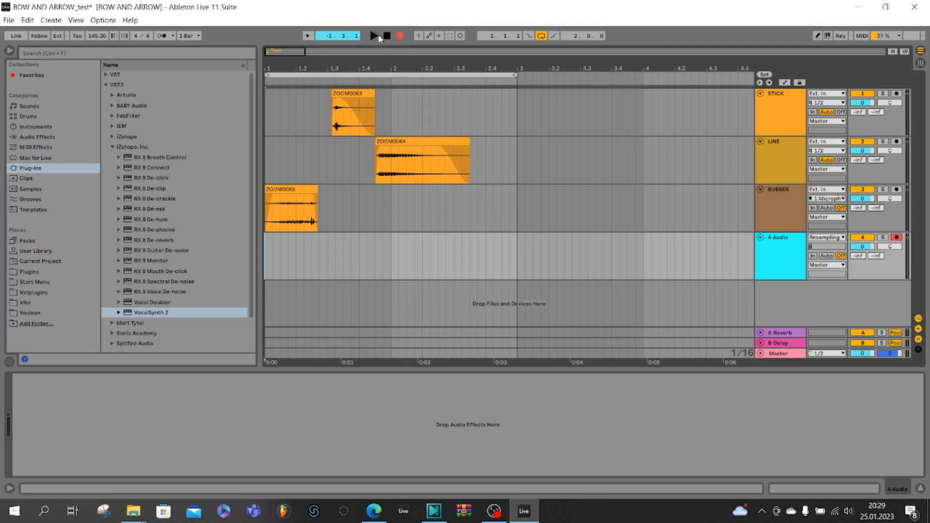
left_click(372, 35)
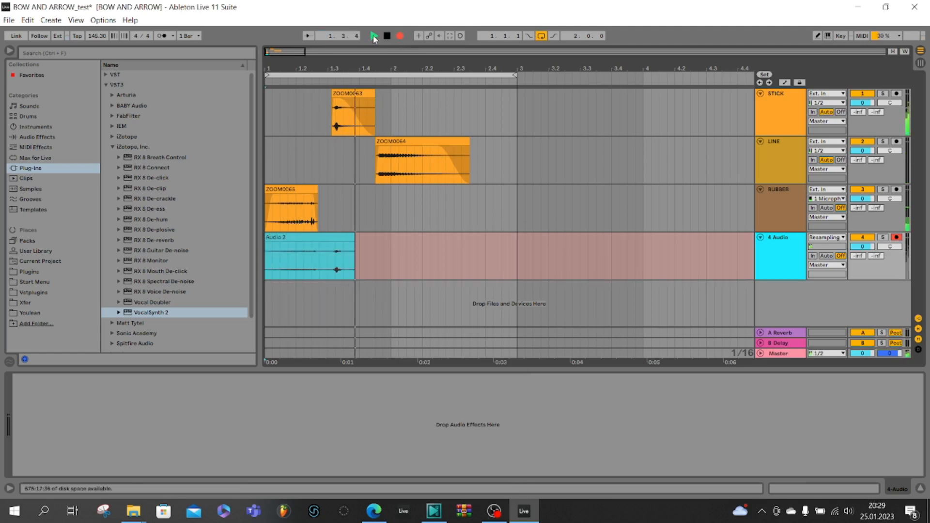
left_click(374, 36)
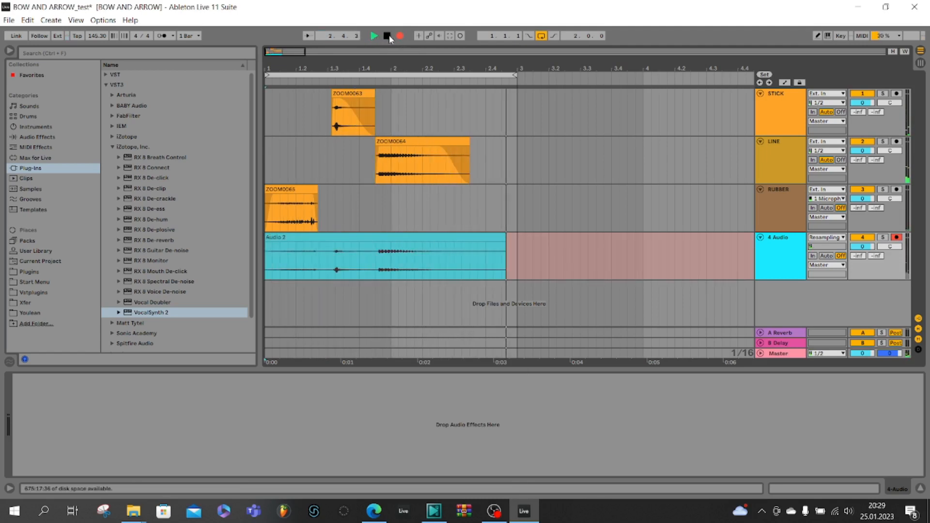
left_click(895, 237)
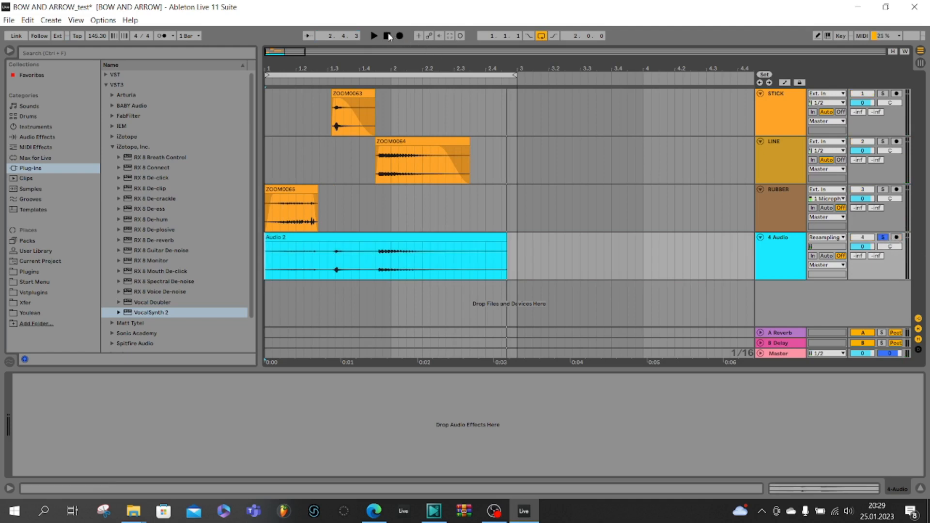
left_click(373, 36)
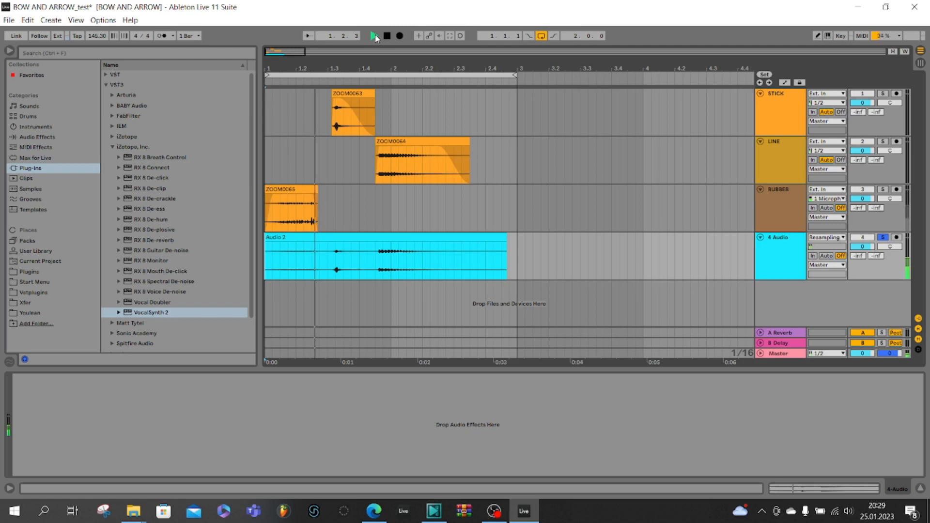
left_click(374, 36)
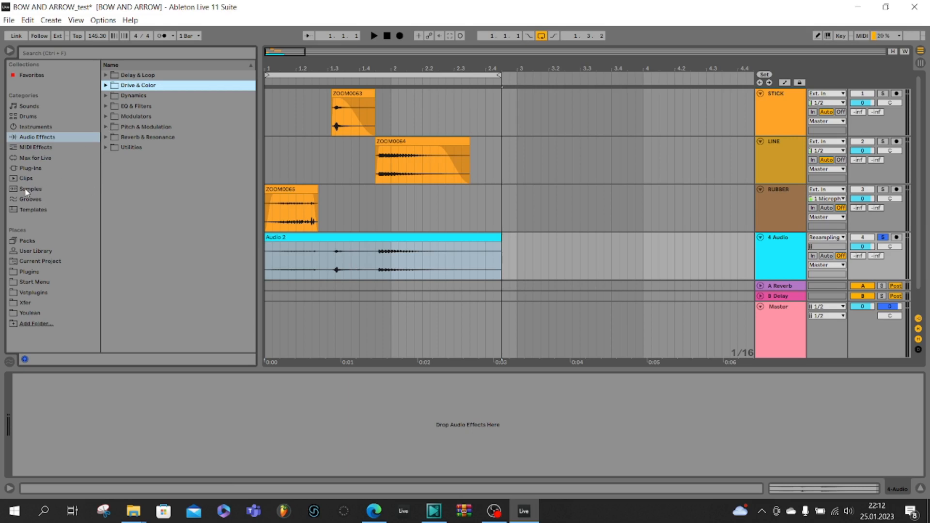
Step: Show the recorded 4-Audio wav files under Samples in the browser
left_click(30, 188)
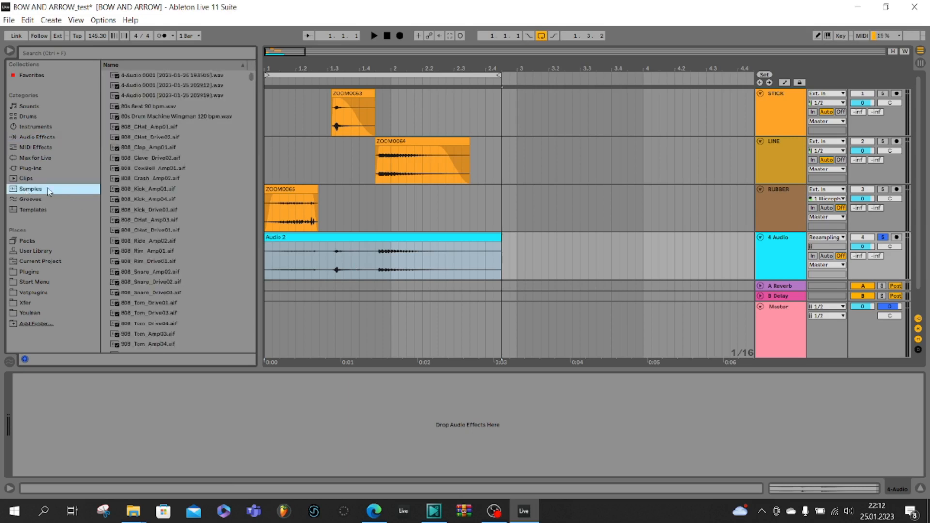
left_click(30, 168)
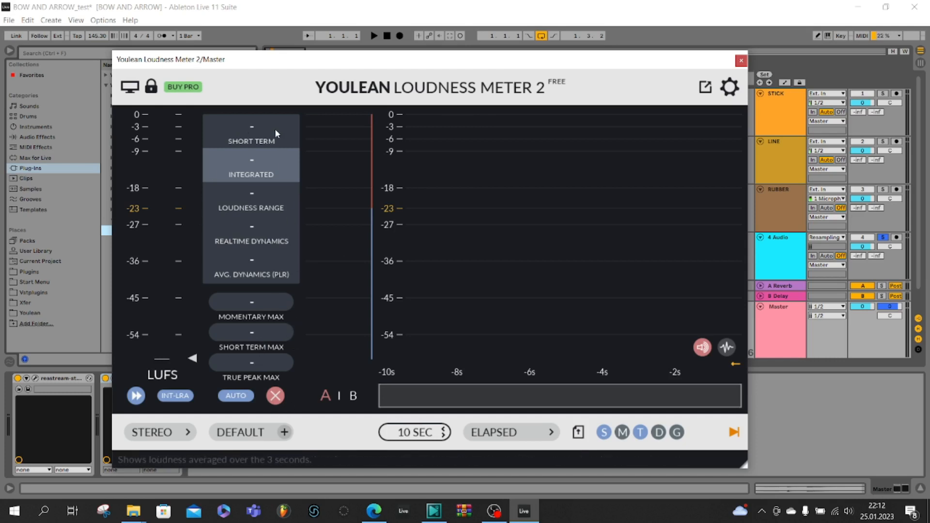
mouse_move(268, 125)
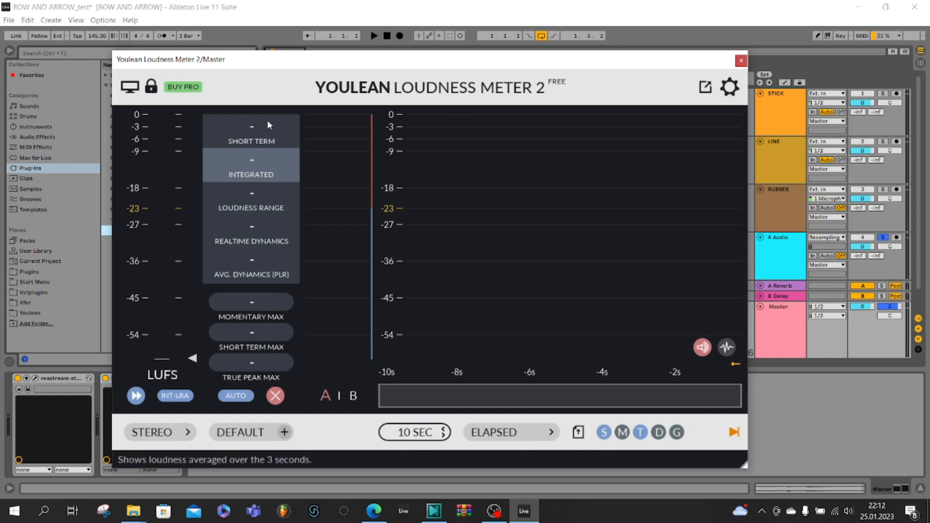
mouse_move(282, 178)
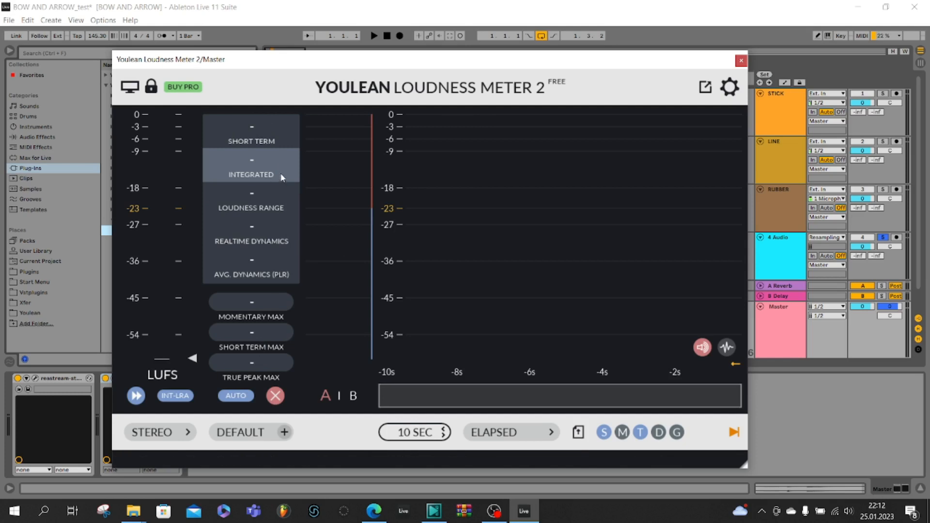
mouse_move(275, 167)
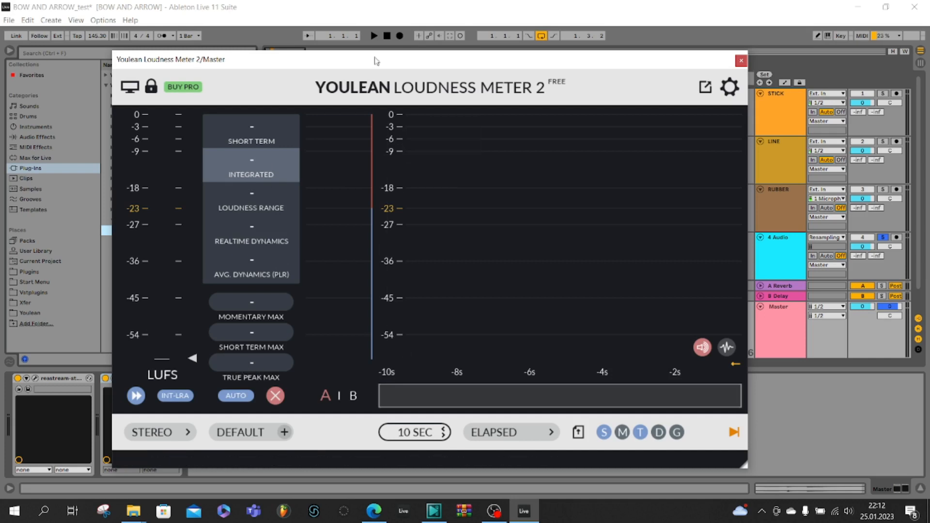
Step: Play the resampled sound and read -29.4 LUFS integrated, -10.8 dB true peak
left_click(374, 35)
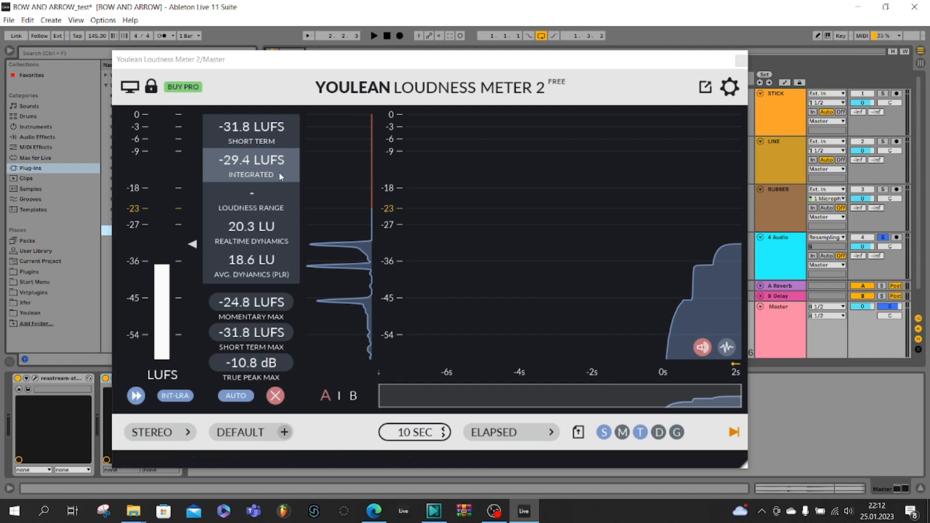
mouse_move(286, 362)
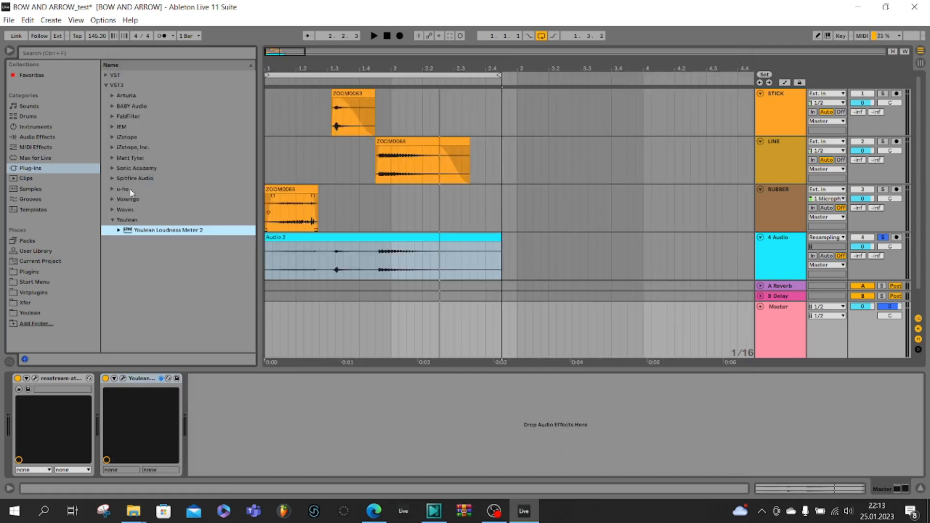
Step: Add a Saturator to the Master with Soft Clip on and 7 dB drive
left_click(37, 137)
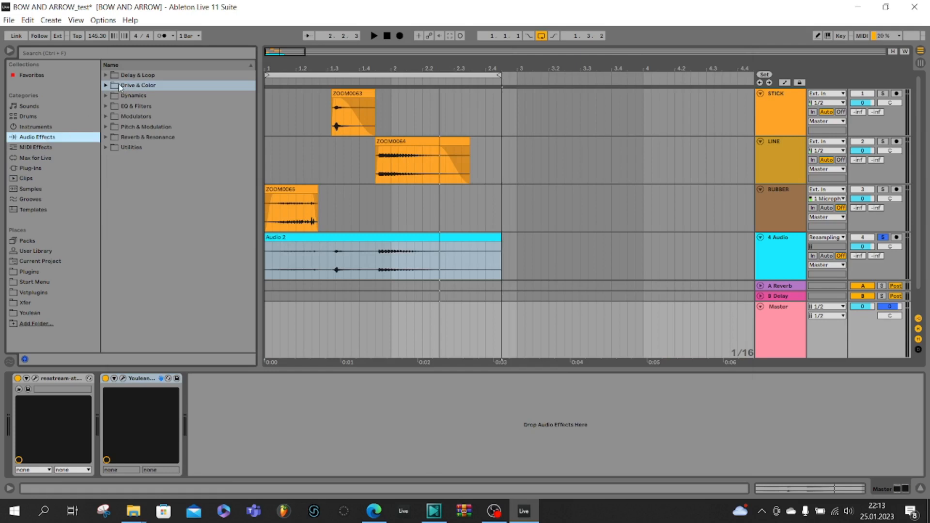
left_click(105, 85)
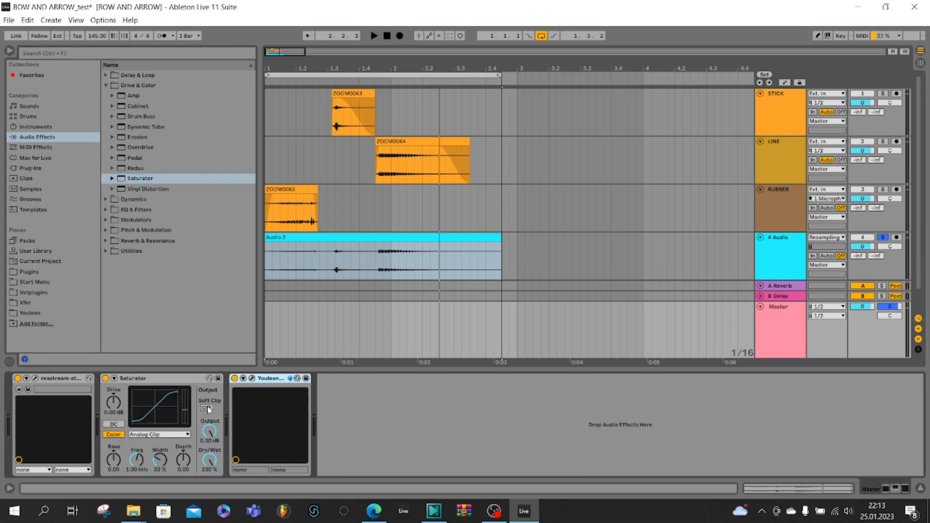
left_click(206, 407)
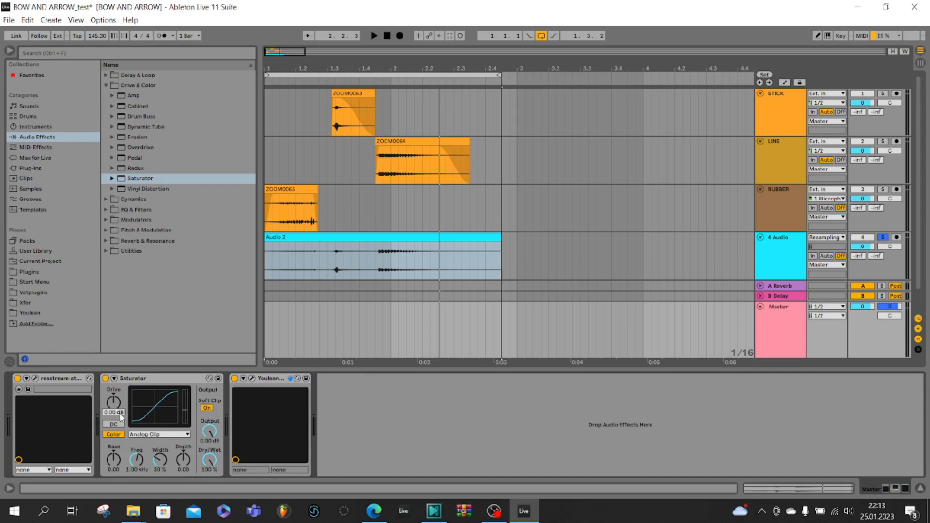
left_click_drag(113, 401, 113, 386)
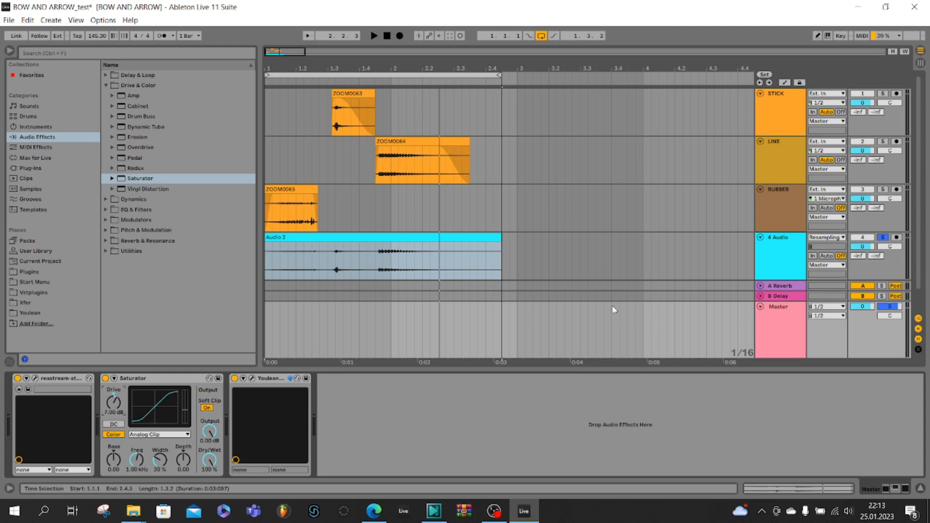
double_click(268, 378)
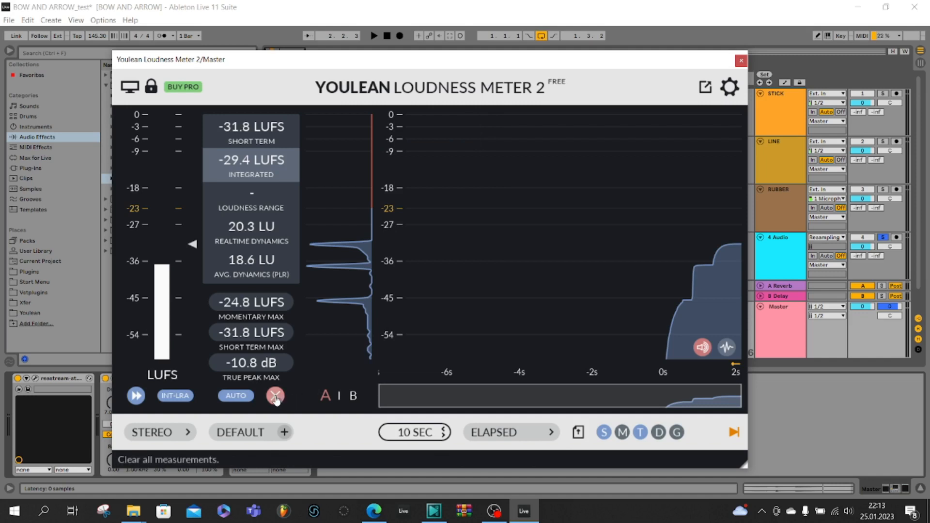
Step: Reset Youlean, replay, read -22.6 LUFS and -3.8 dB true peak, then close the meter
left_click(274, 395)
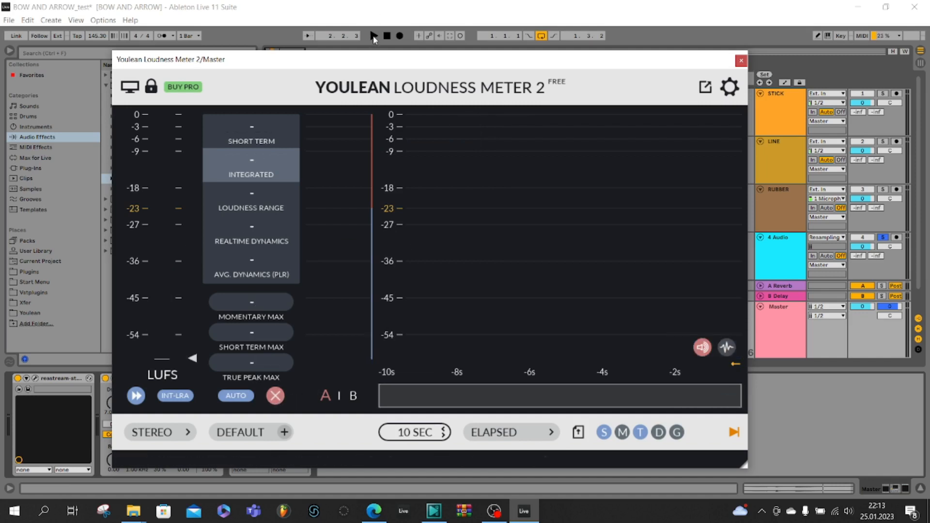
left_click(373, 35)
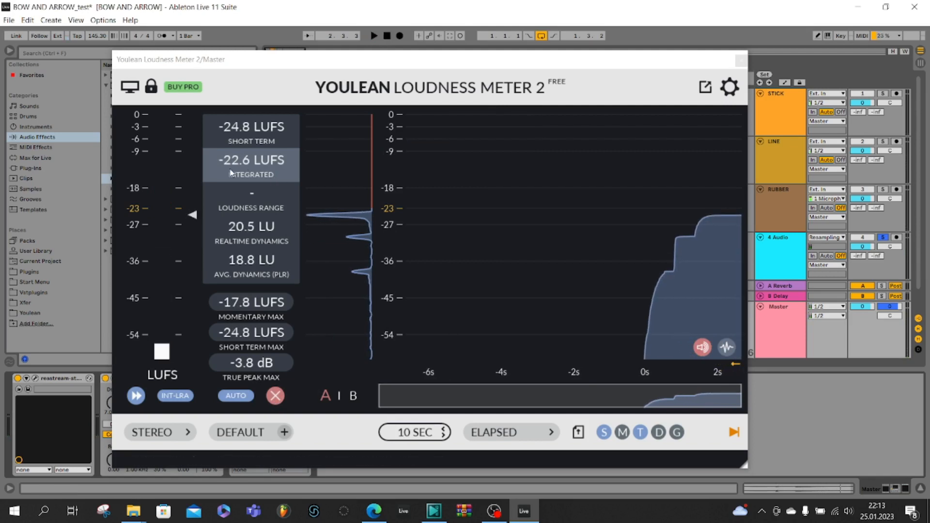
mouse_move(237, 341)
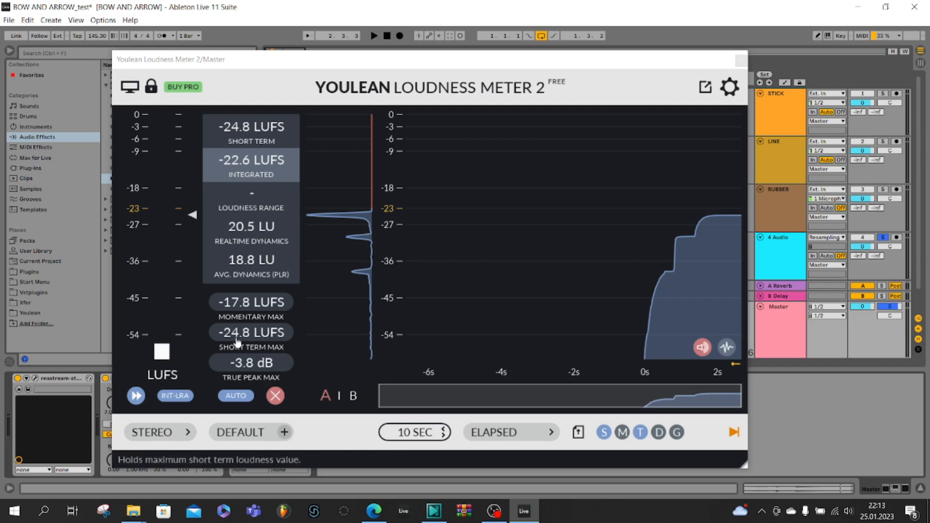
mouse_move(271, 366)
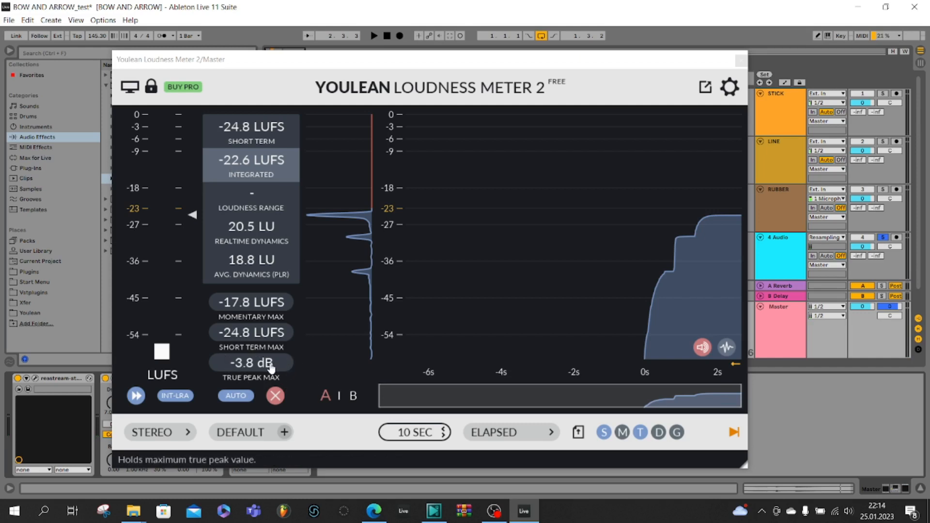
mouse_move(740, 62)
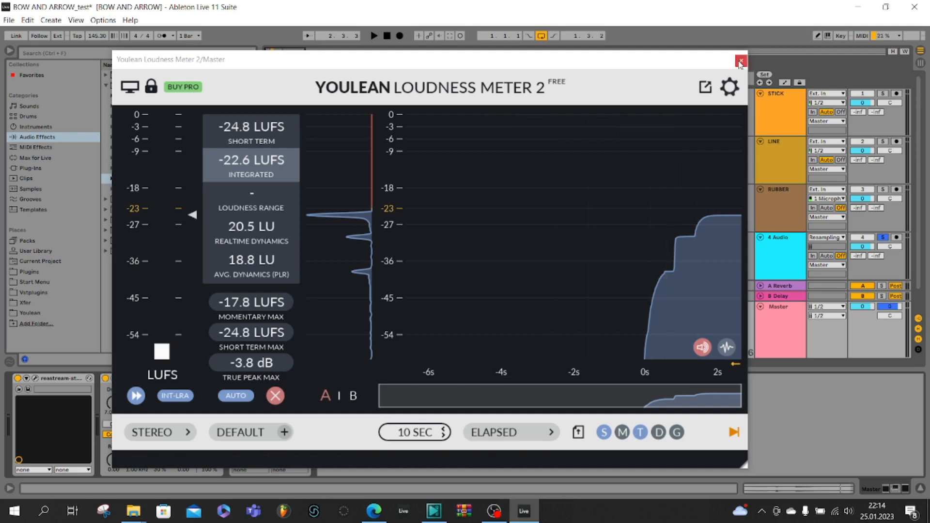
left_click(740, 61)
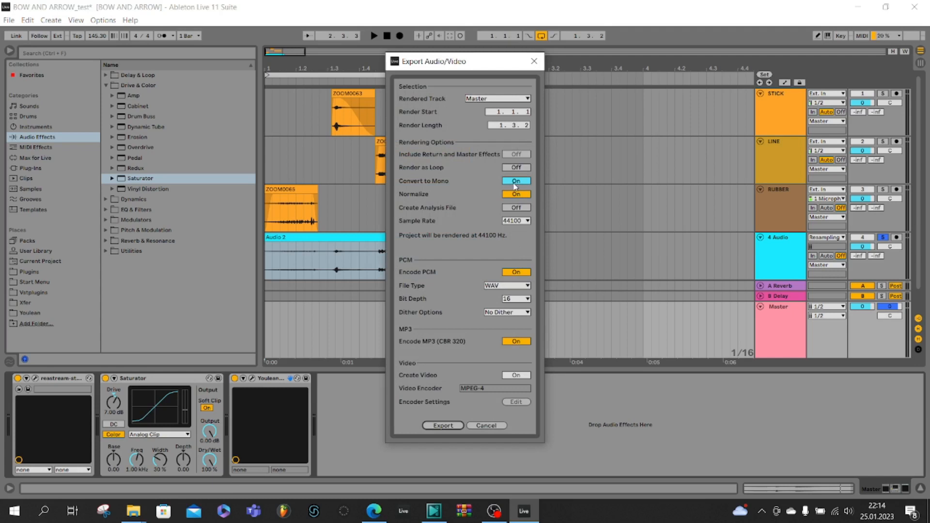
Step: Set the master export to render in mono with WAV as the file type
left_click(515, 180)
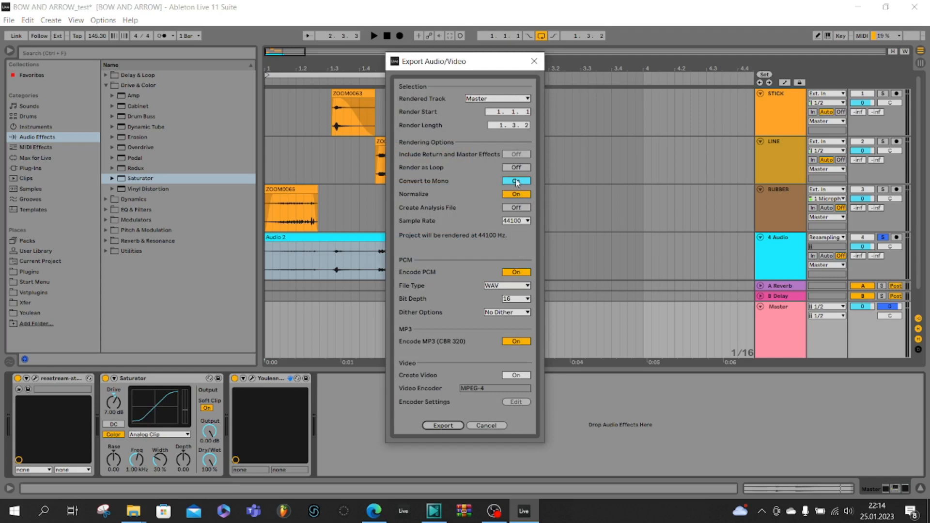
left_click(515, 181)
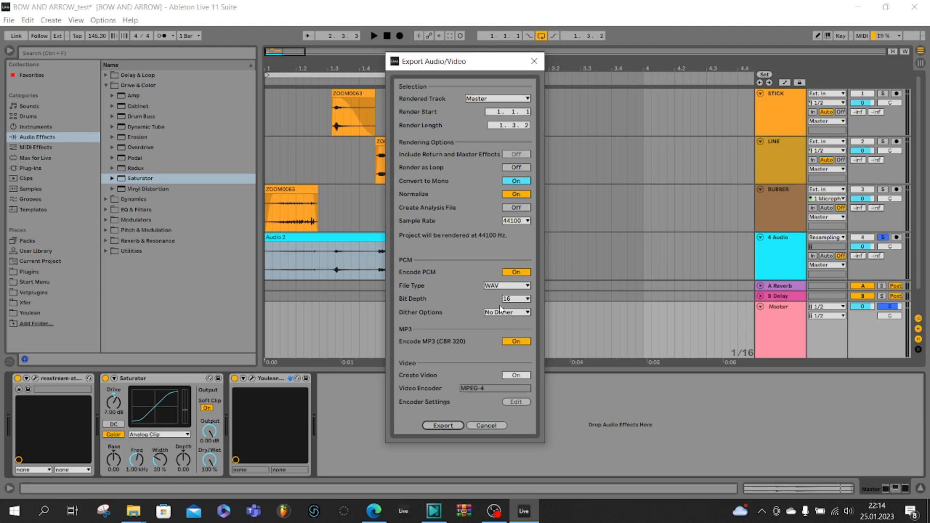
mouse_move(456, 276)
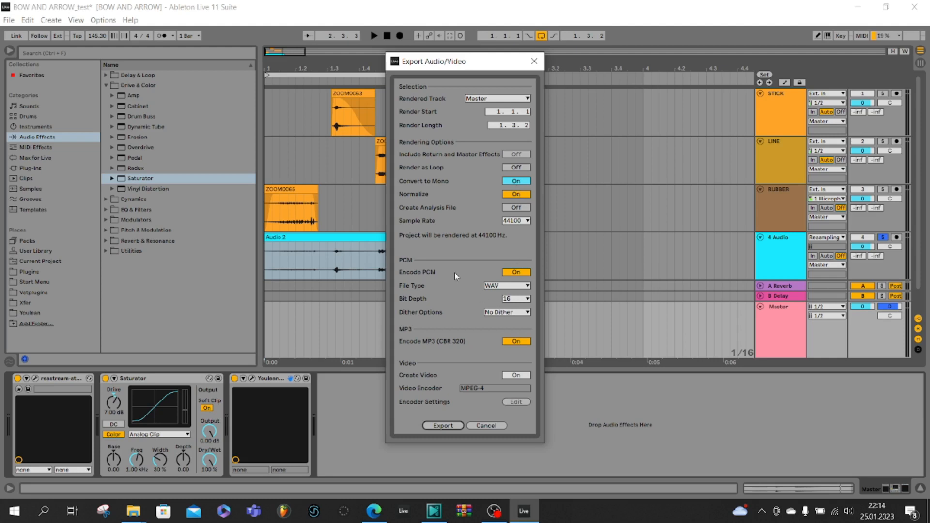
mouse_move(512, 292)
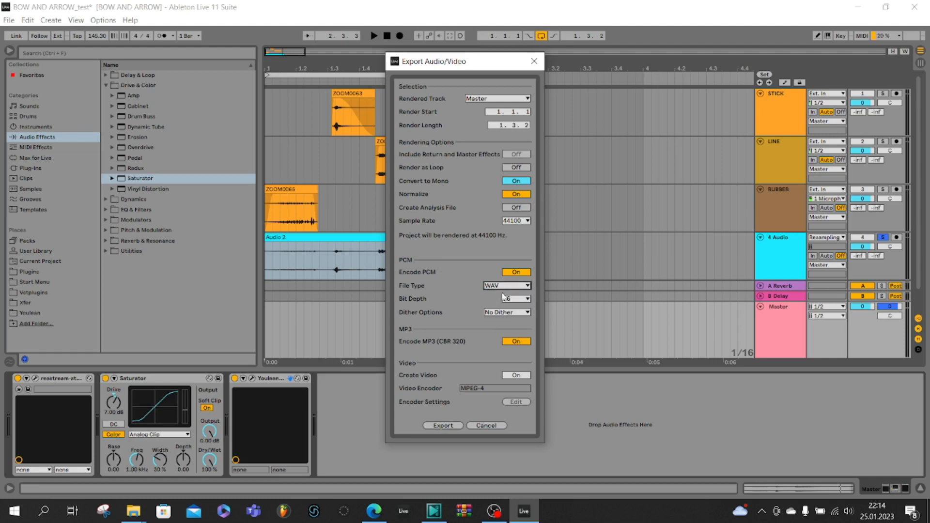
left_click(514, 298)
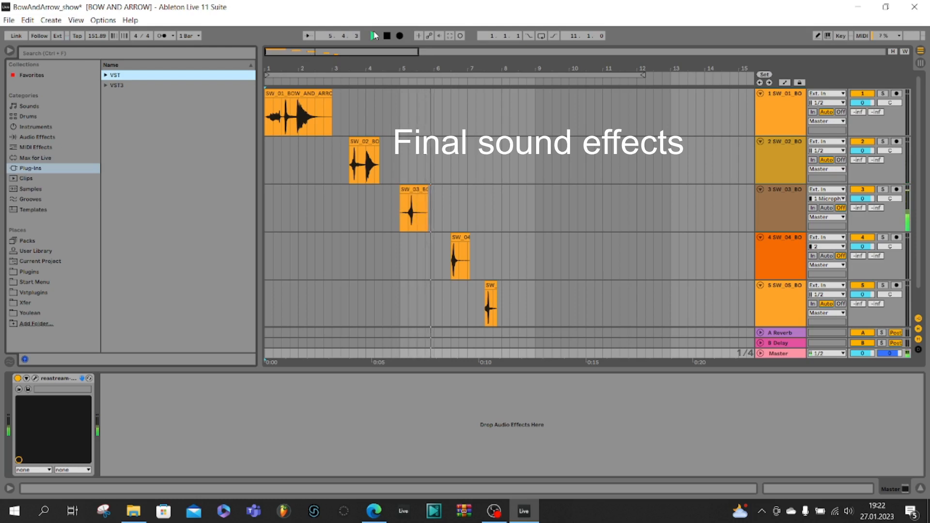
Step: Start playback of the five SW_01 to SW_05 sound-effect clips in BowAndArrow_show
left_click(373, 35)
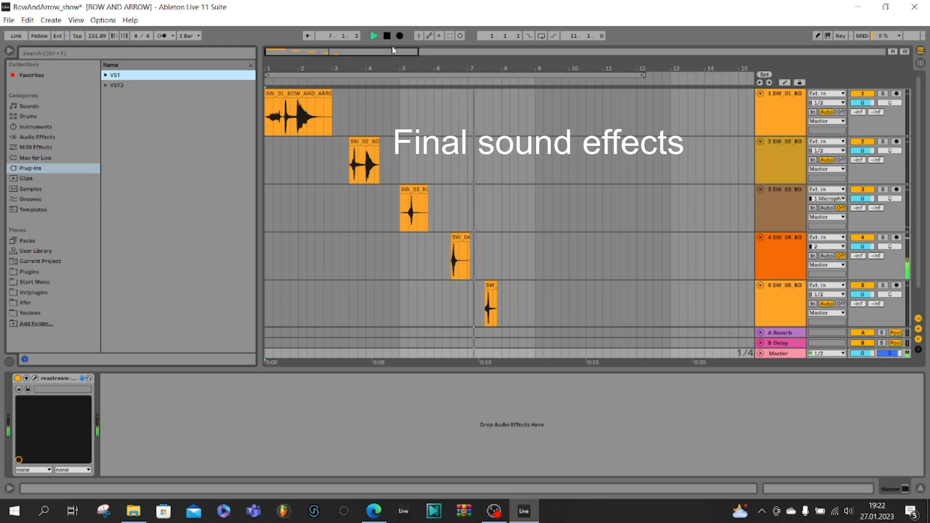